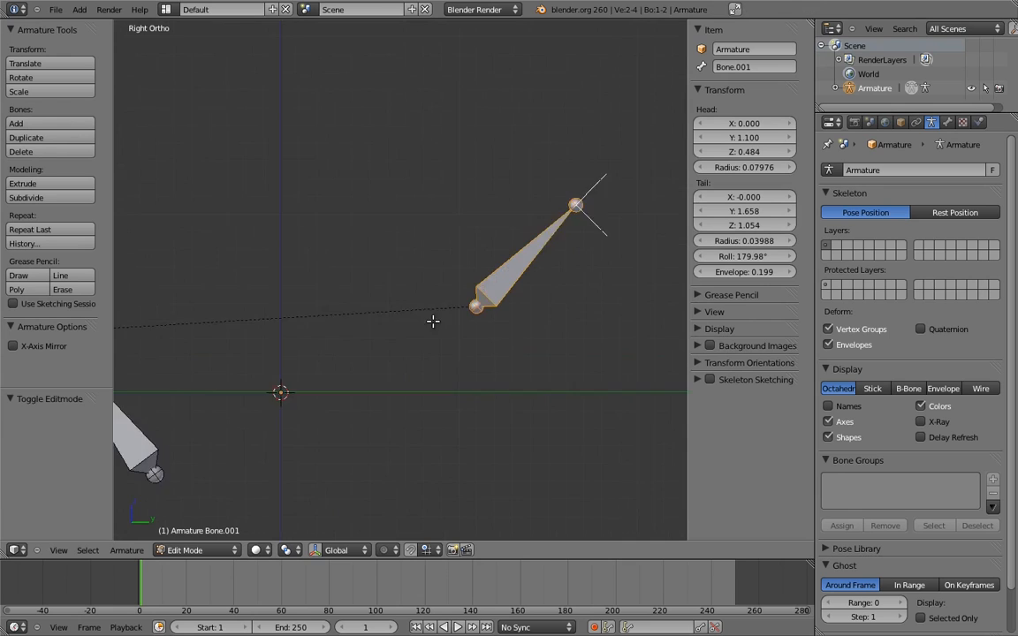
- Rotate Bone.001 about -92° and inspect the two-bone chain from the side in Pose Mode
{"action": "left_click_drag", "start_coordinate": [433, 322], "coordinate": [505, 364]}
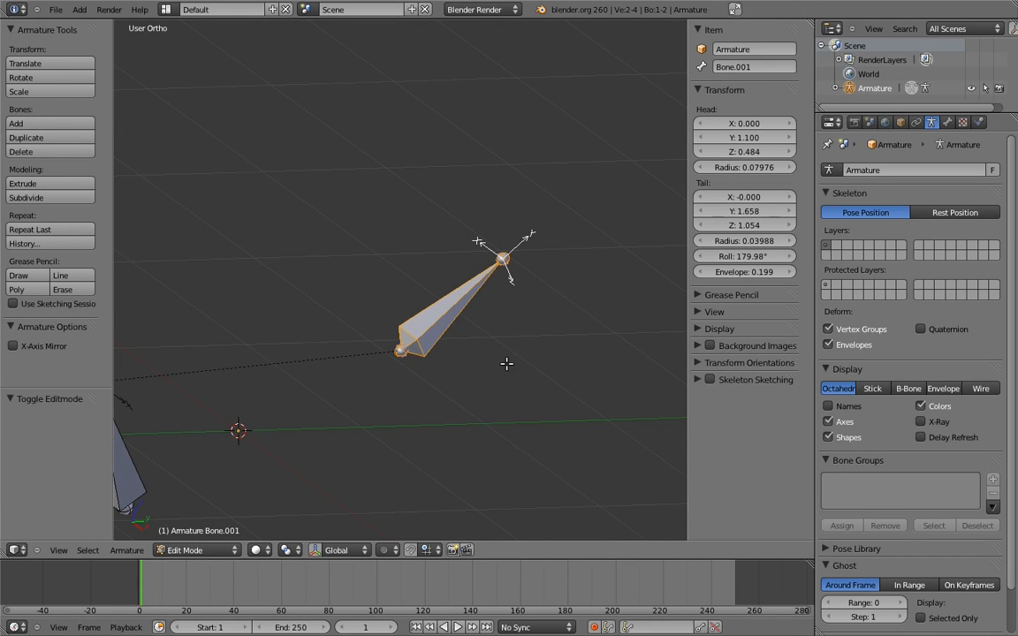
{"action": "key", "text": "KP_3"}
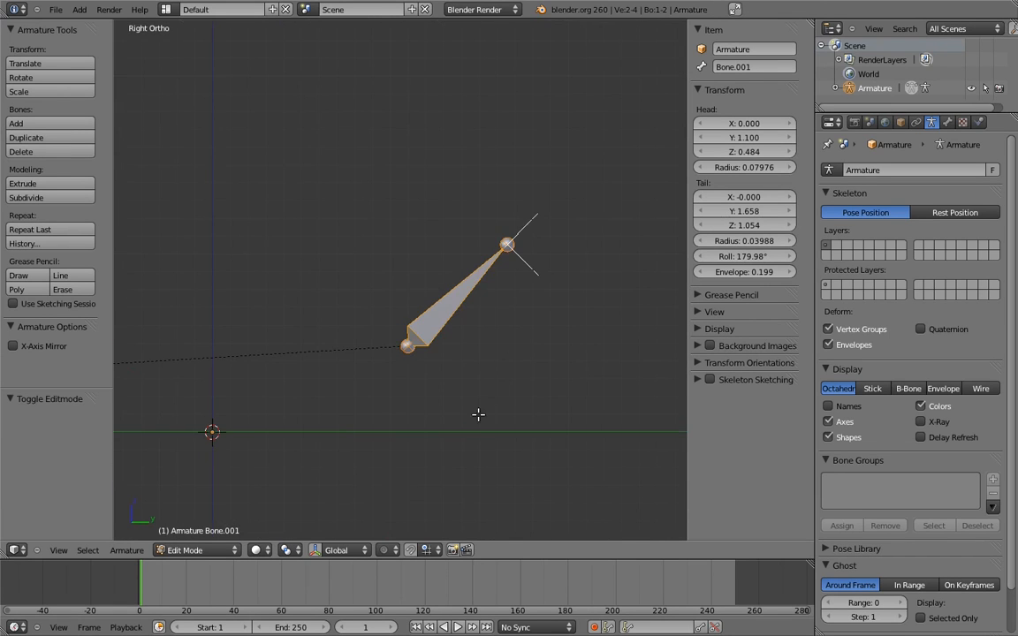
{"action": "left_click", "coordinate": [185, 549]}
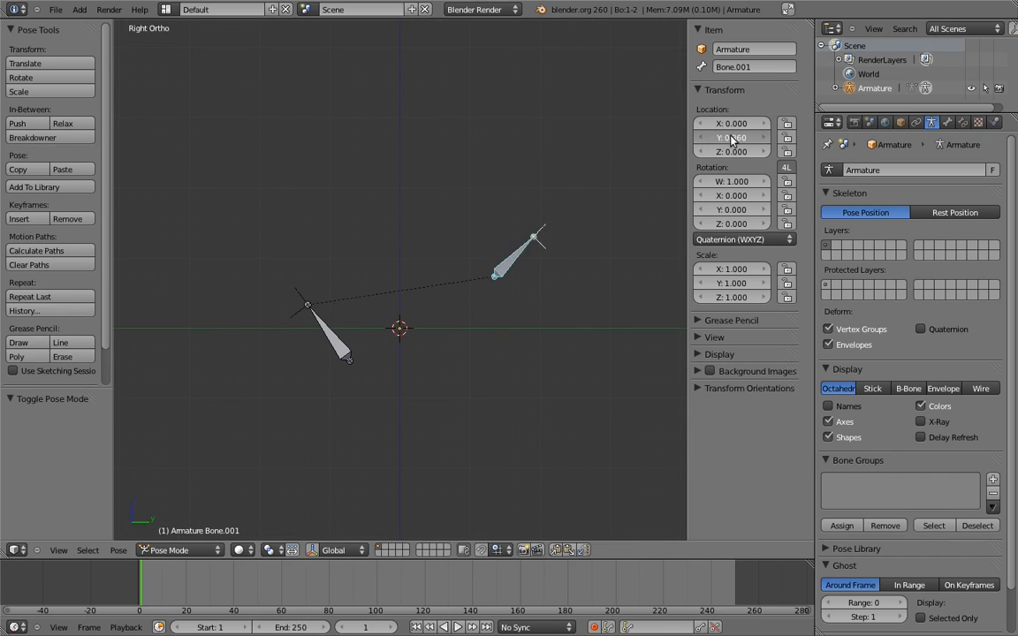
{"action": "left_click_drag", "start_coordinate": [734, 138], "coordinate": [734, 138]}
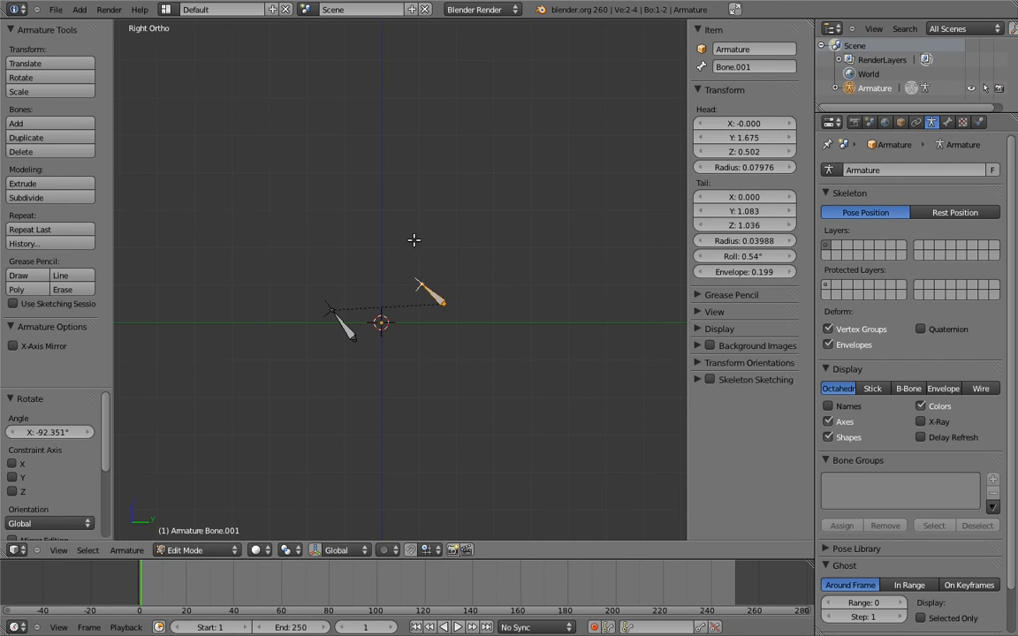
{"action": "left_click", "coordinate": [186, 550]}
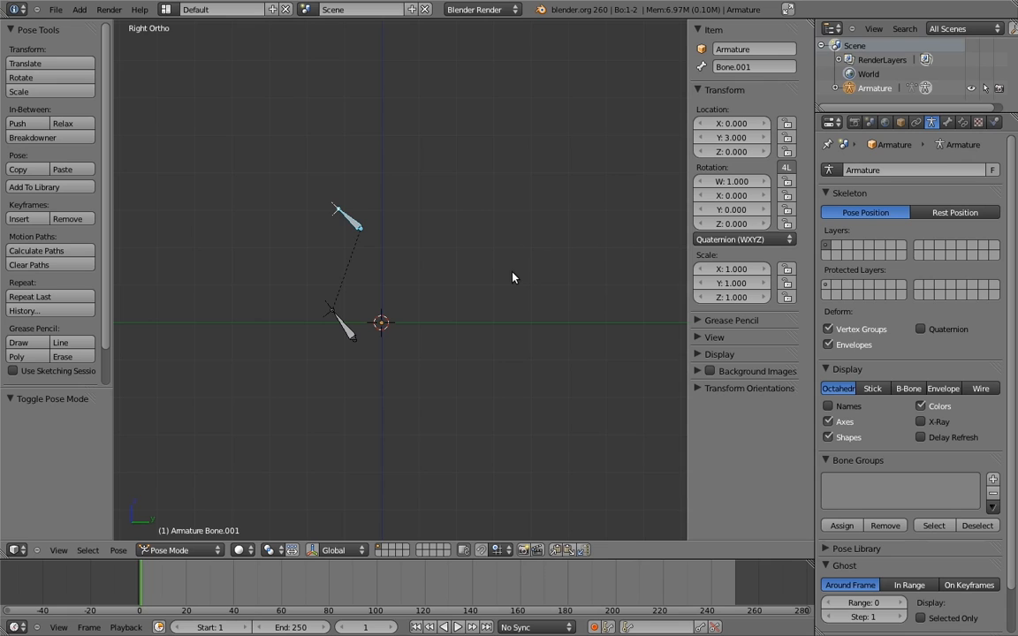
{"action": "mouse_move", "coordinate": [505, 277]}
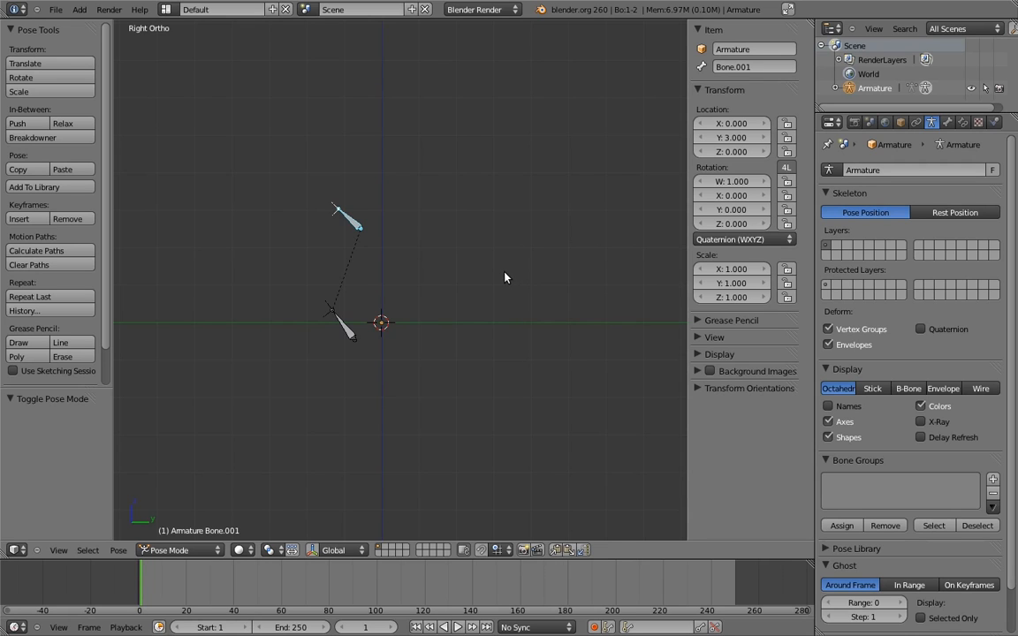
- Switch to the scene showing the wireframe ball parented to a cube
{"action": "left_click", "coordinate": [742, 240]}
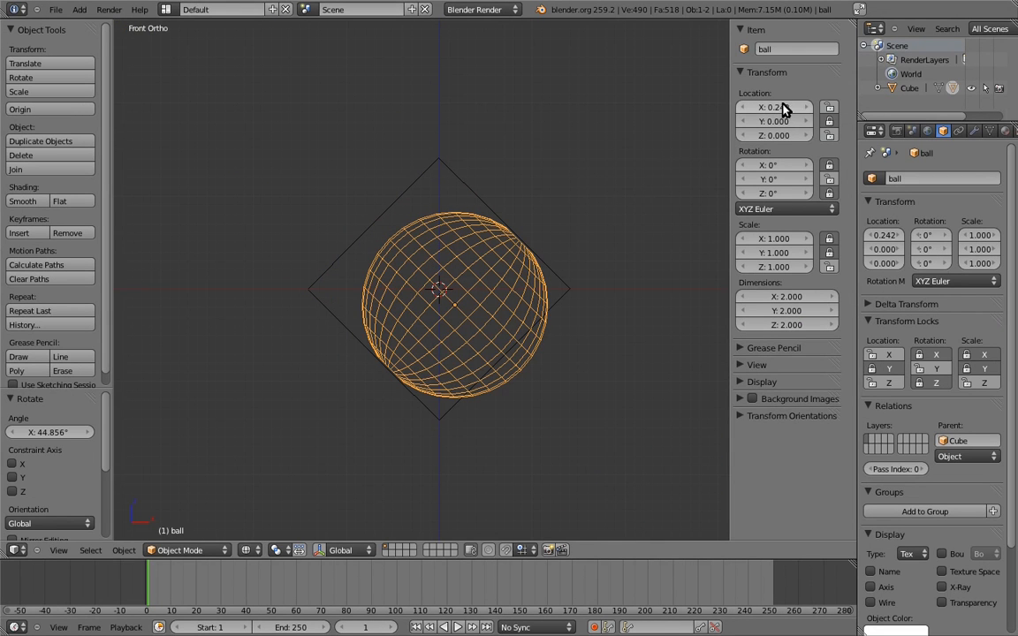
- Add an armature and a second bone stacked above the first
{"action": "left_click", "coordinate": [775, 108]}
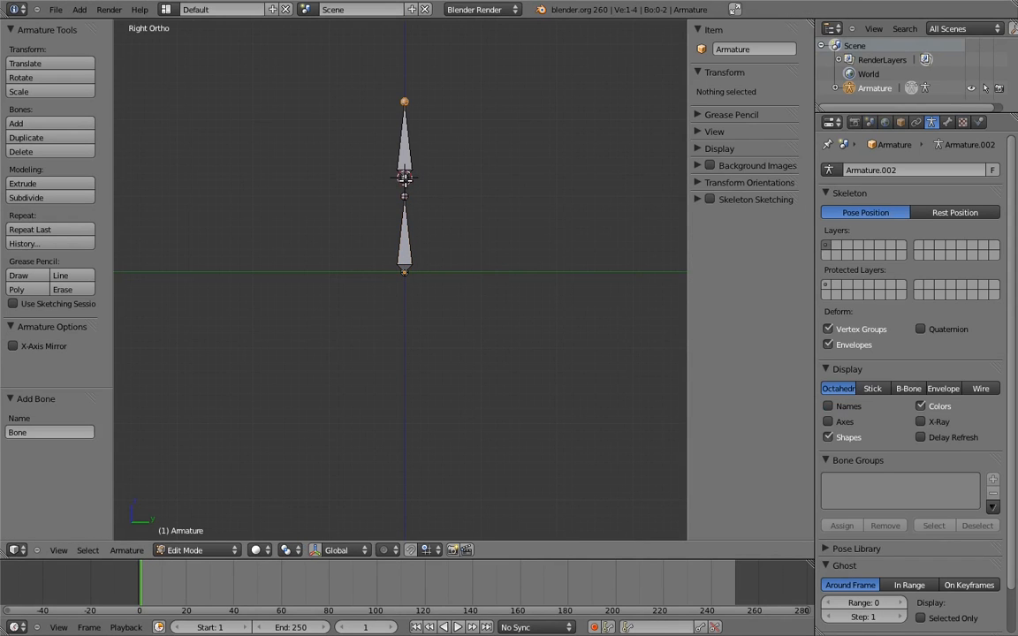
- Parent Bone.001 to the lower bone with Keep Offset
{"action": "left_click", "coordinate": [403, 142]}
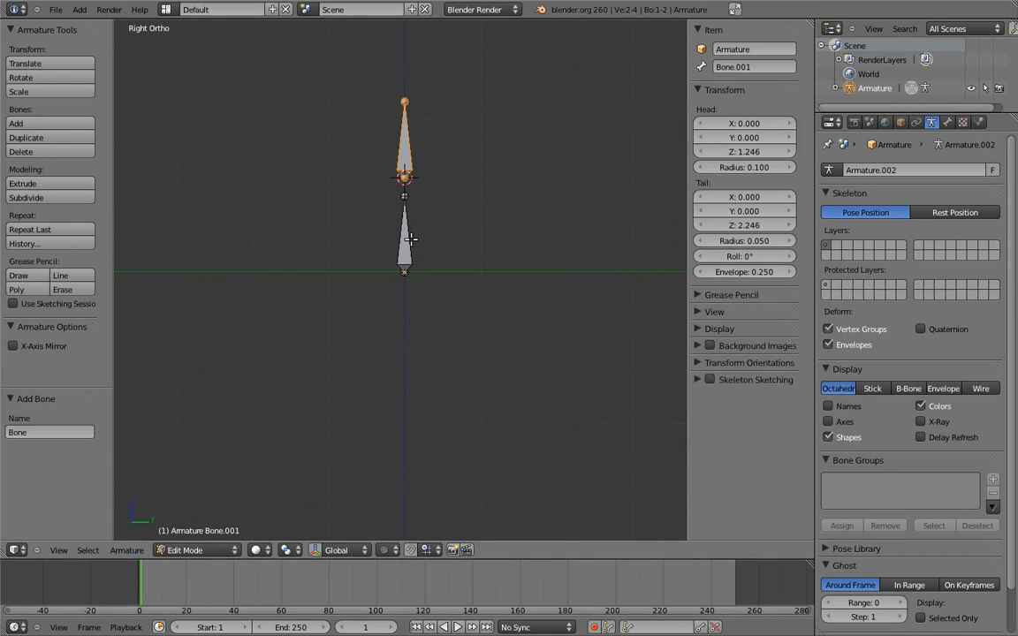
{"action": "key", "text": "ctrl+p"}
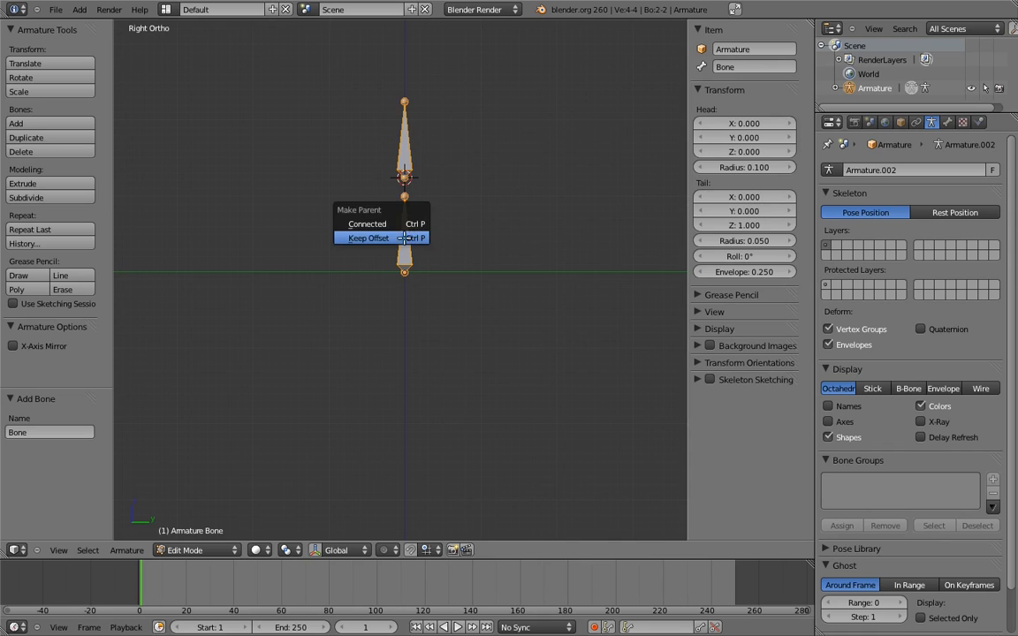
{"action": "left_click", "coordinate": [367, 237]}
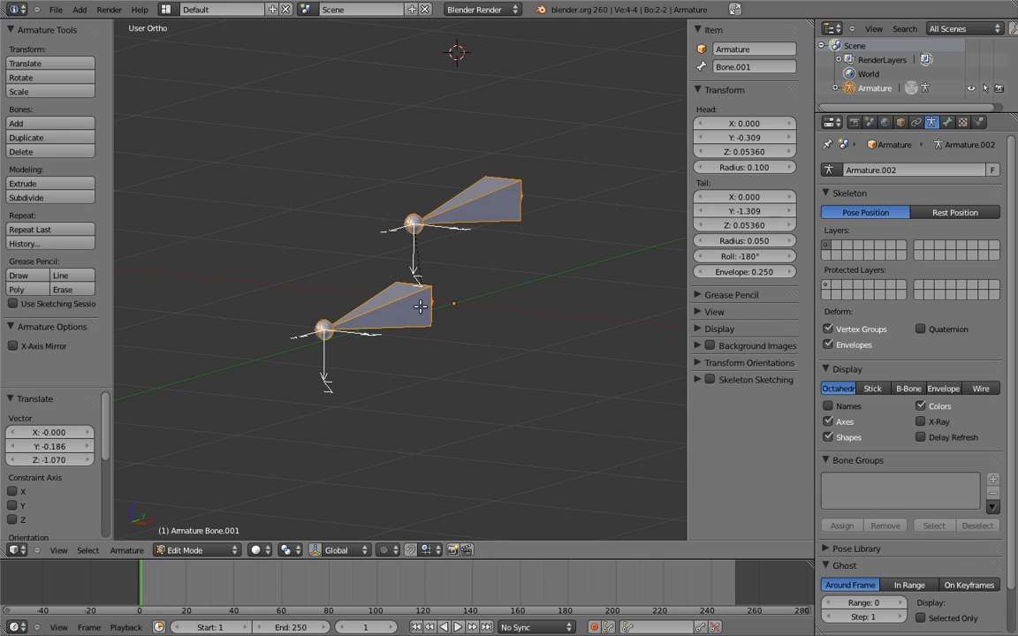
{"action": "mouse_move", "coordinate": [463, 208]}
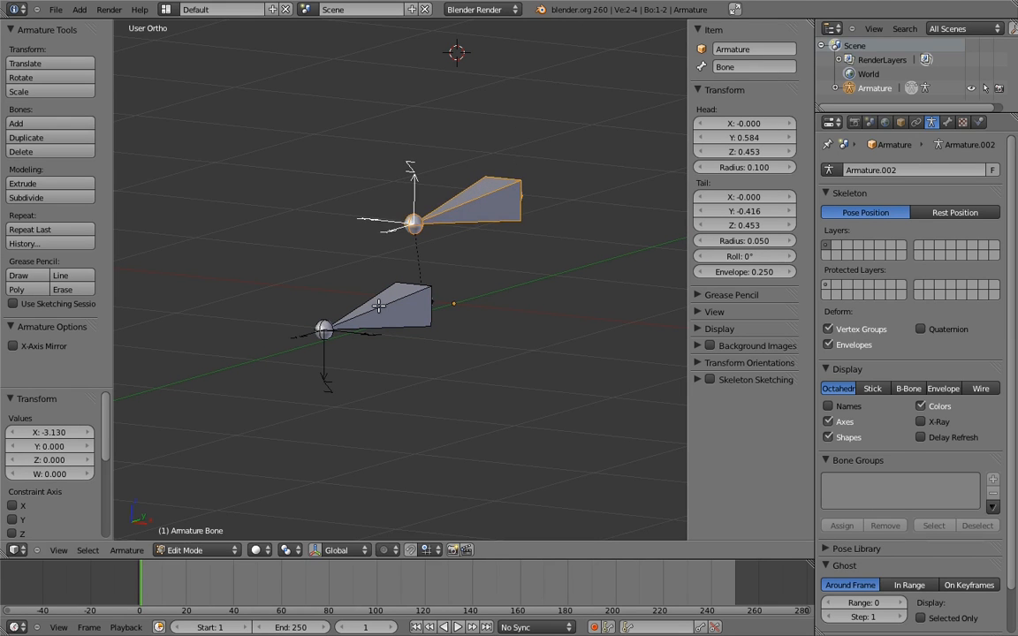
- View the horizontal bones from the front after setting Bone.001's roll to 0°
{"action": "key", "text": "KP_1"}
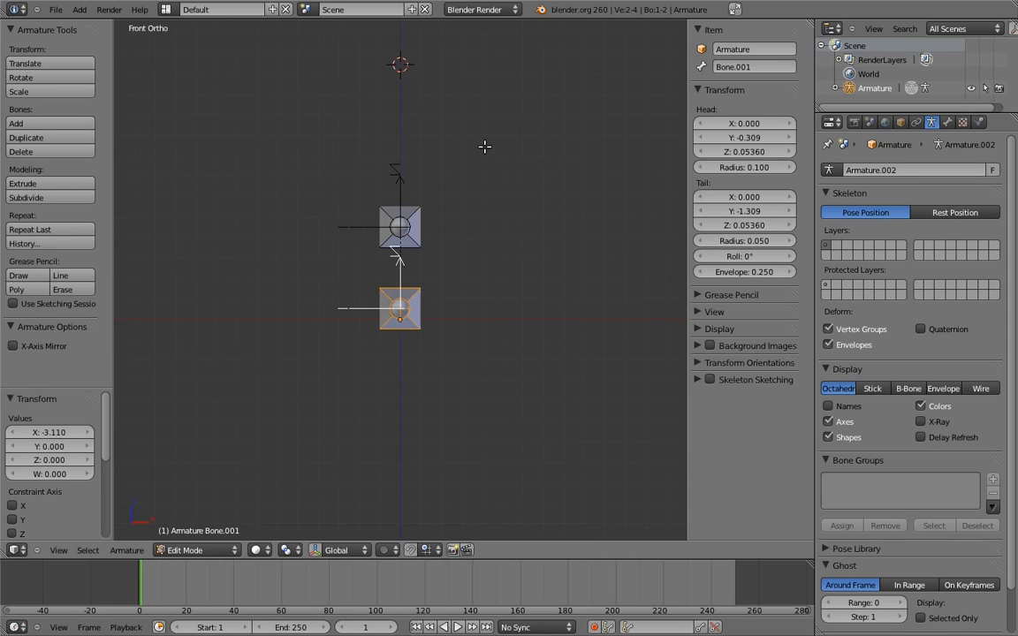
{"action": "mouse_move", "coordinate": [743, 256]}
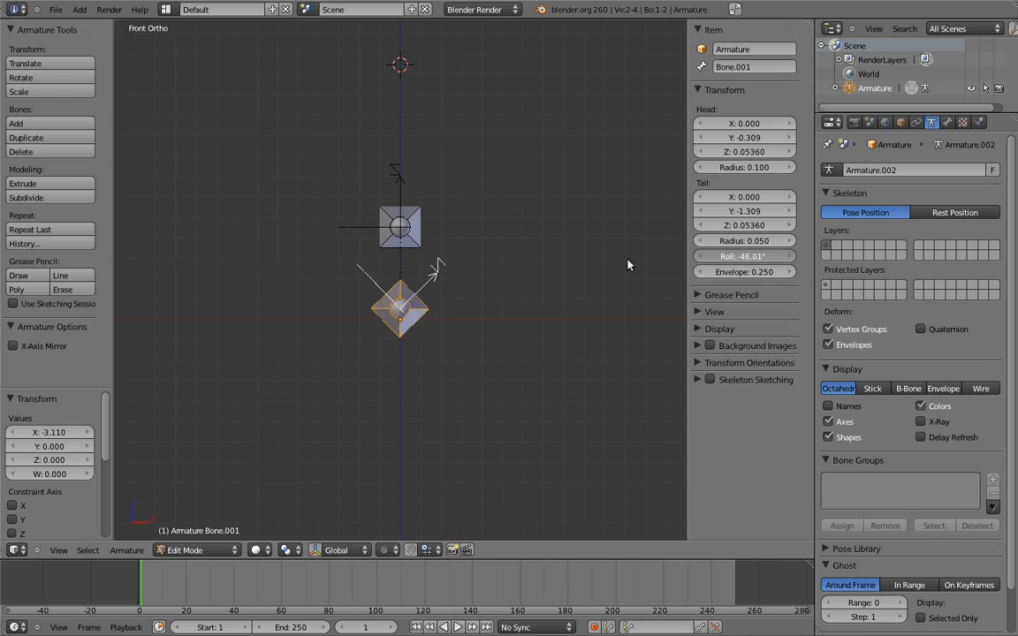
- Roll Bone.001 so its local Z points up like the foot bone, then enter Pose Mode
{"action": "left_click", "coordinate": [186, 550]}
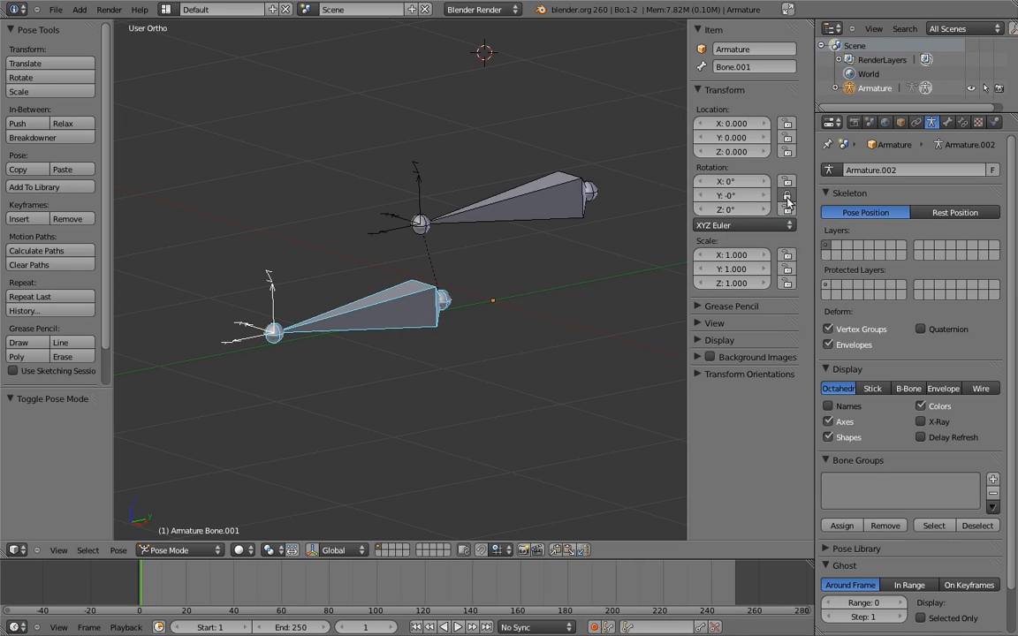
{"action": "mouse_move", "coordinate": [785, 209]}
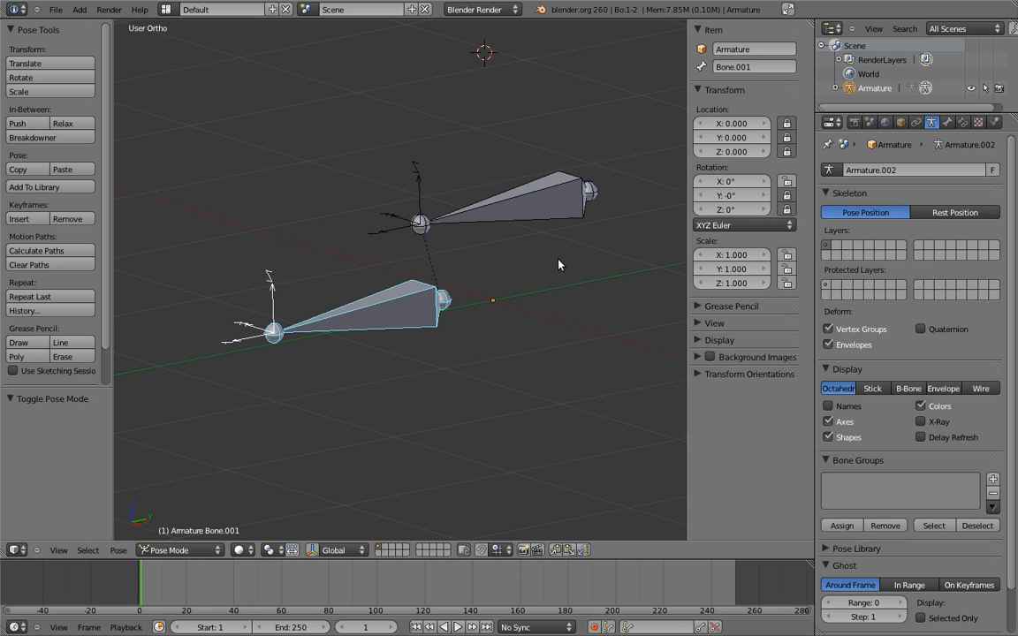
- Trackball-rotate the foot bone and watch the toe bone swing along with it
{"action": "left_click", "coordinate": [530, 203]}
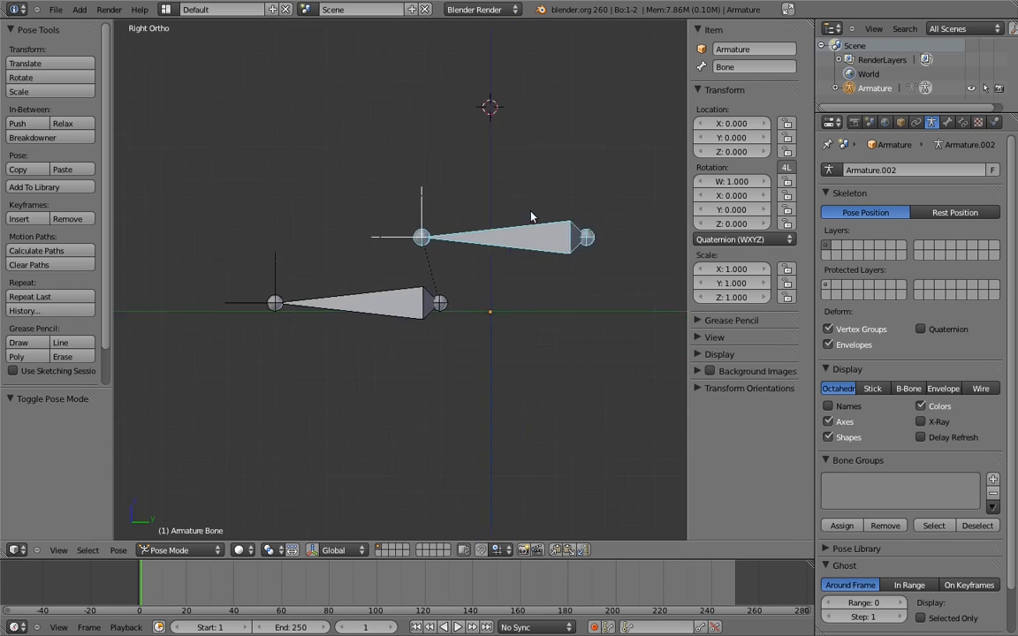
{"action": "left_click_drag", "start_coordinate": [531, 216], "coordinate": [398, 334]}
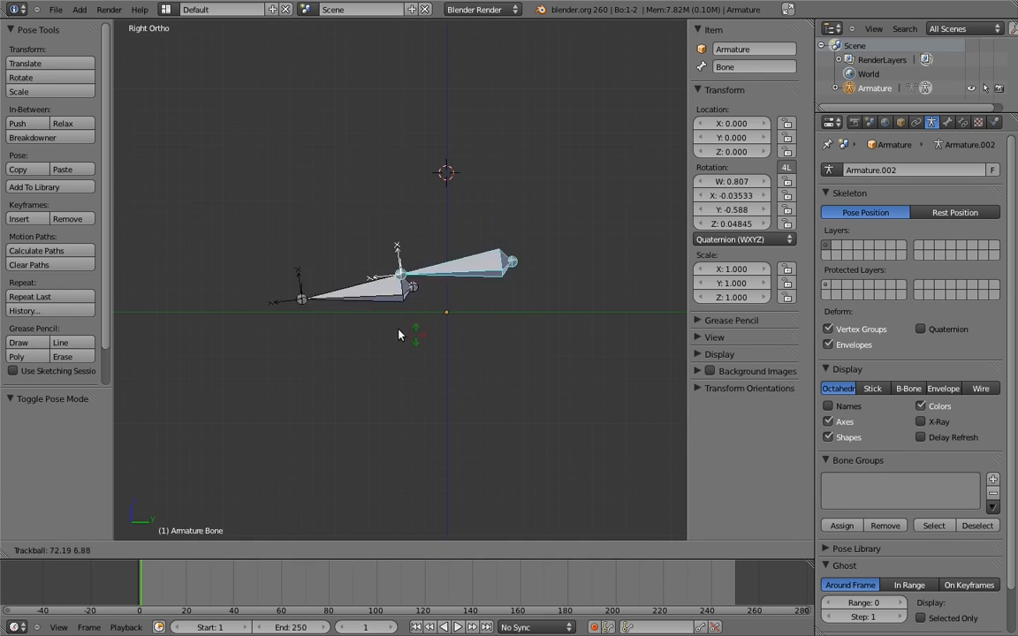